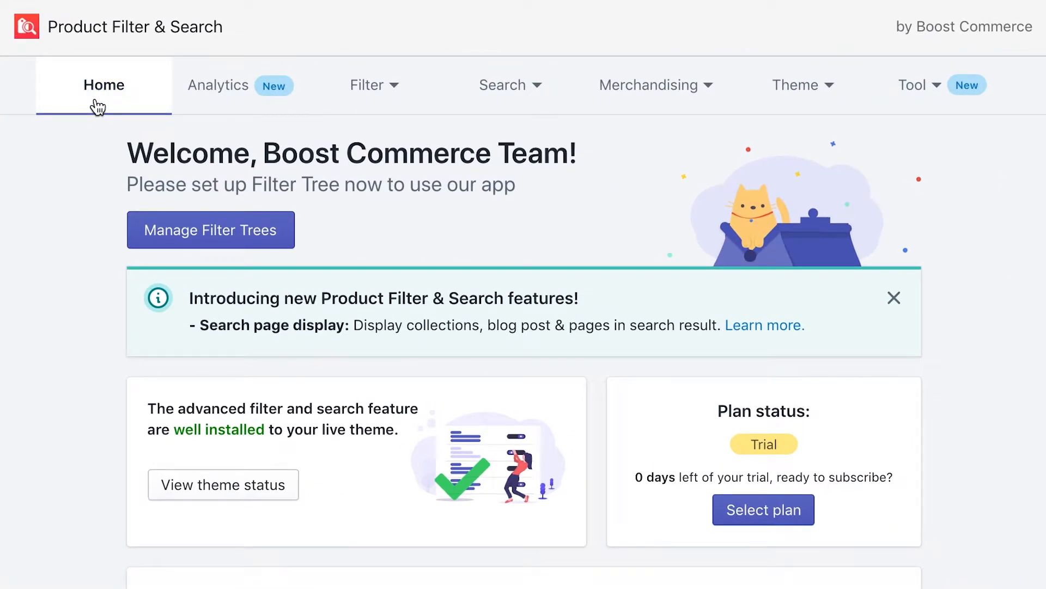
Open the app's Home page and scroll down to the Help center and Feedback sections
left_click(374, 85)
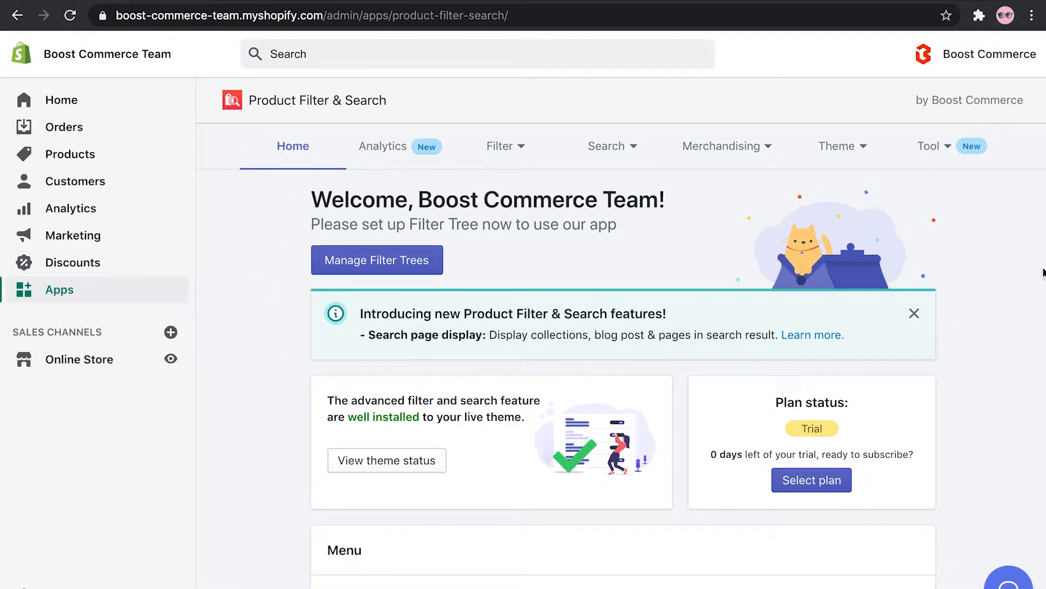
mouse_move(978, 272)
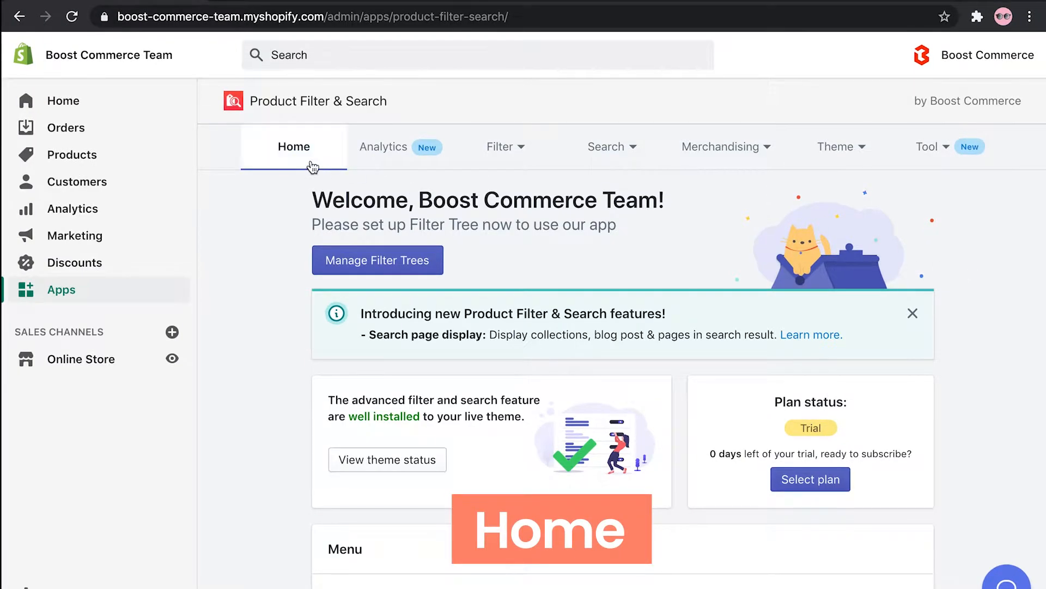
scroll("down", 3)
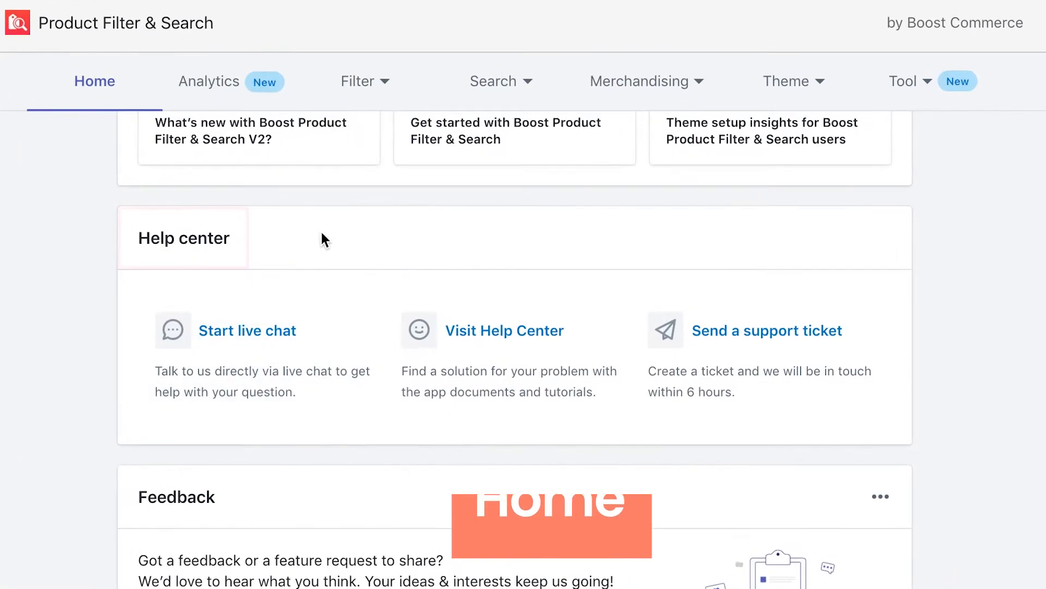
left_click(247, 330)
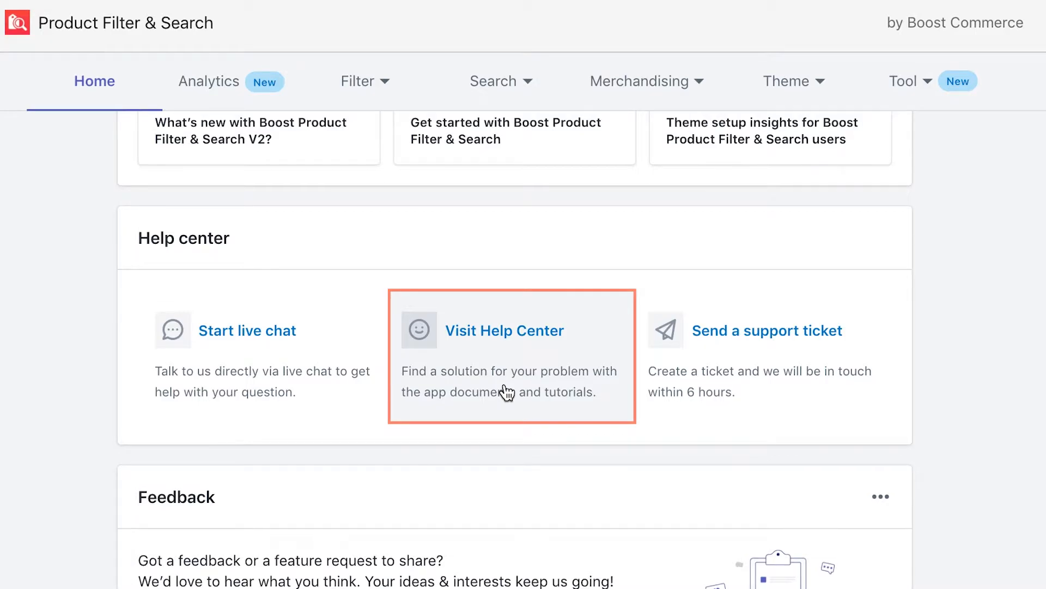
mouse_move(696, 412)
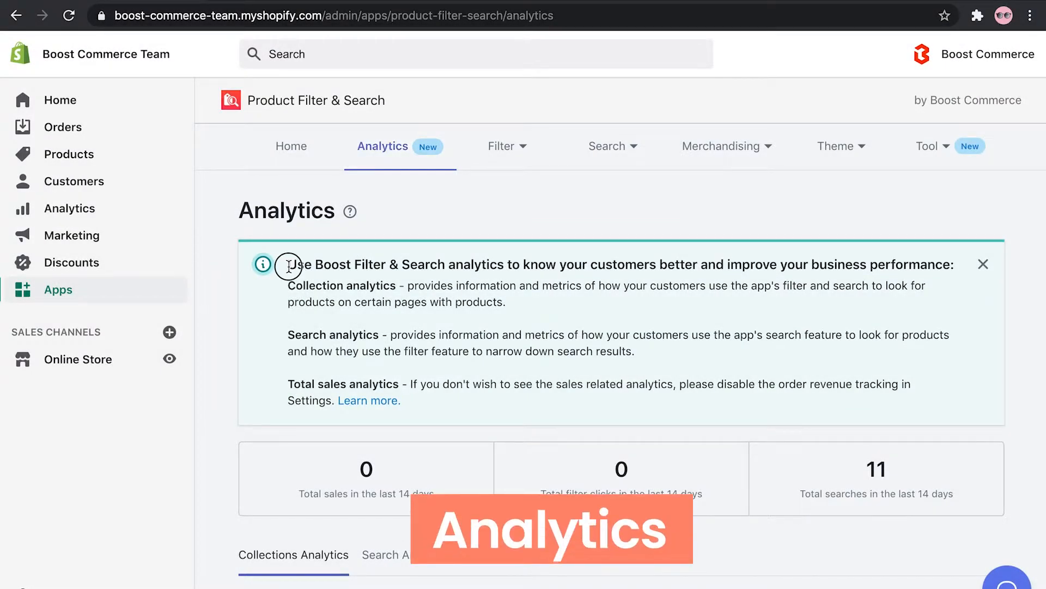
Highlight the Analytics introduction and scroll past the 14-day stats to Collections Analytics
left_click_drag(289, 264, 847, 264)
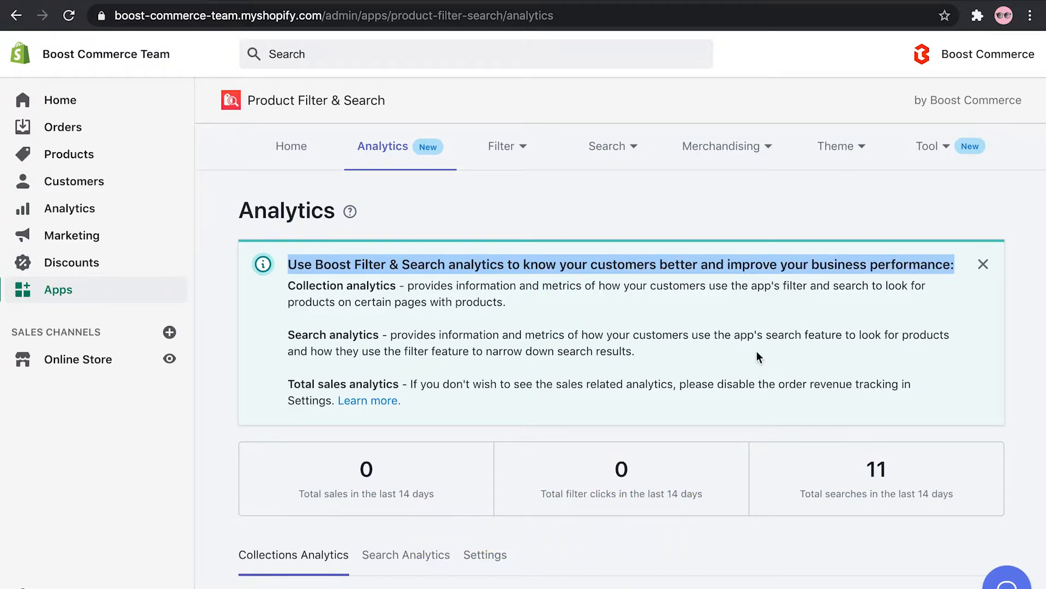
scroll("down", 3)
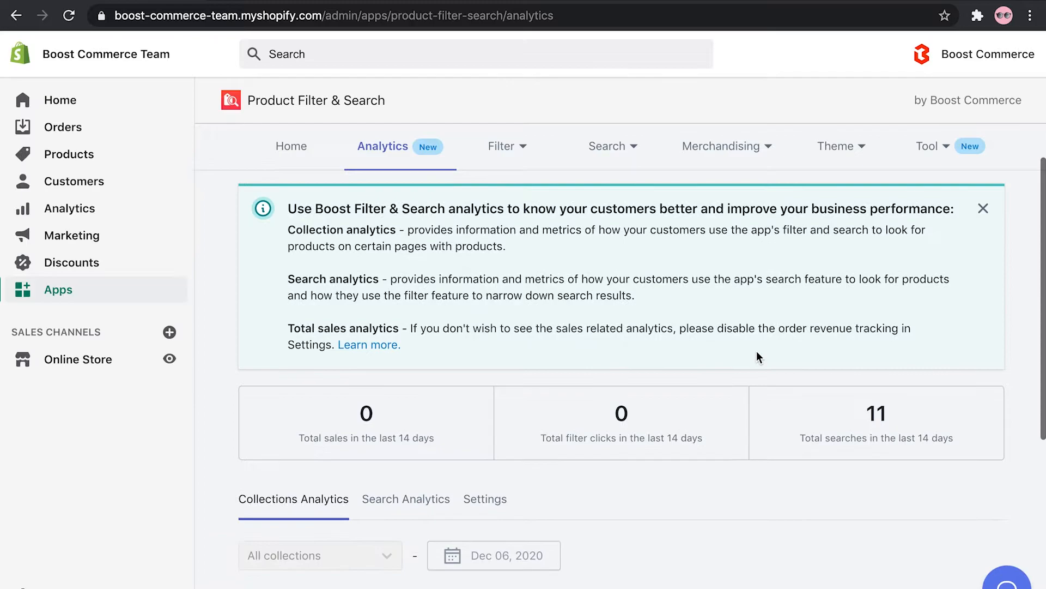
scroll("down", 3)
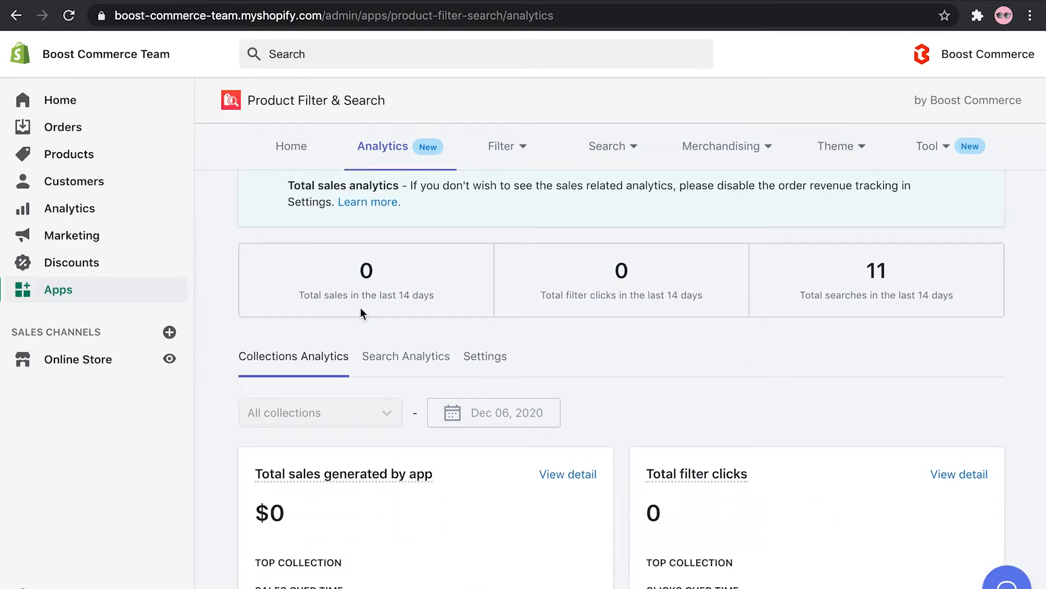
left_click_drag(353, 295, 432, 295)
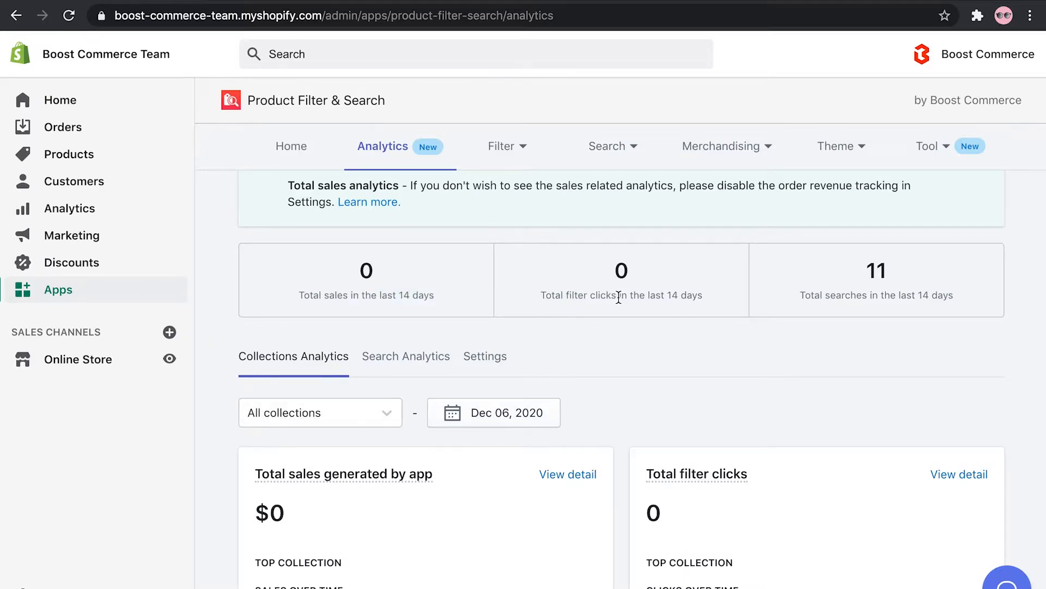
Open Manage filter trees from the Filter menu, then scroll the Filter settings page
left_click(500, 146)
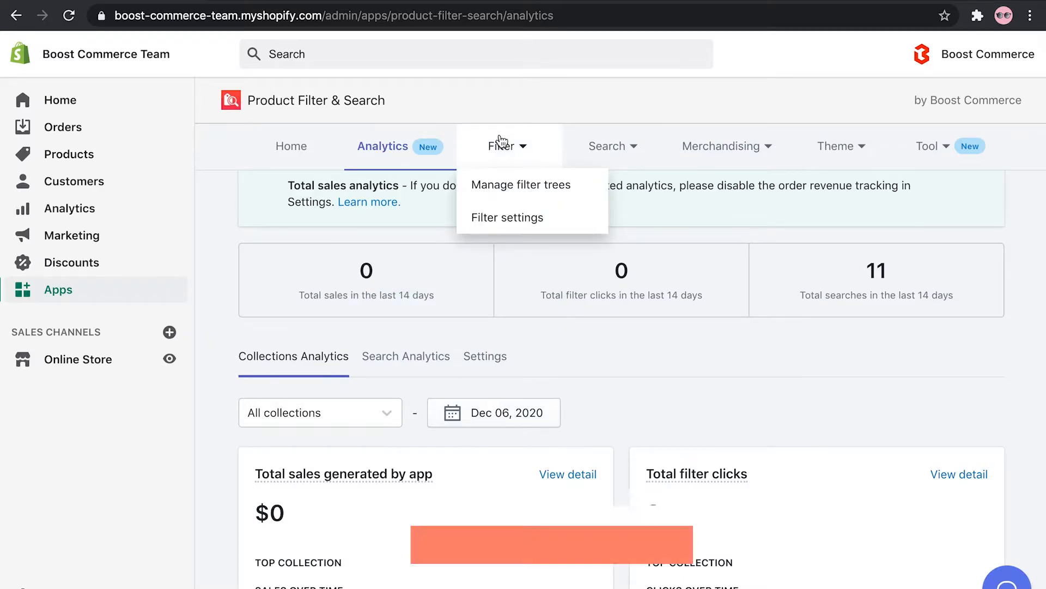
left_click(520, 184)
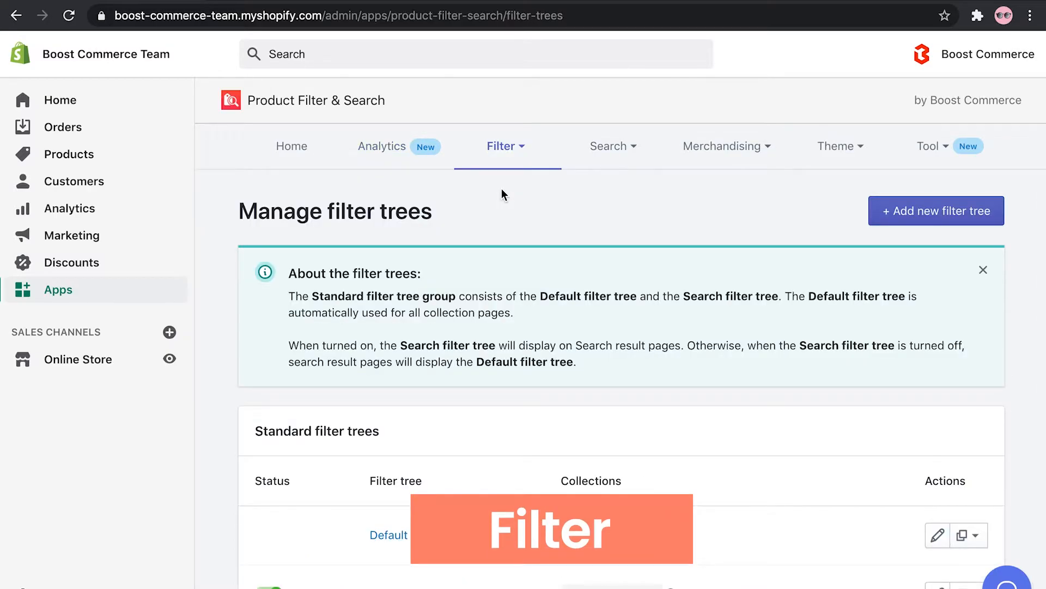
scroll("down", 3)
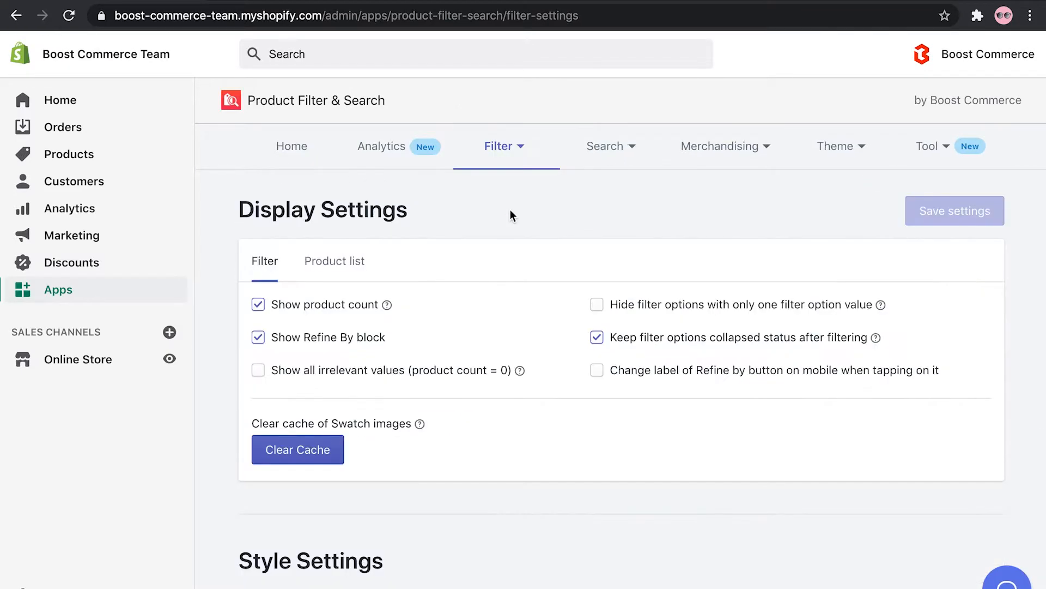
scroll("down", 3)
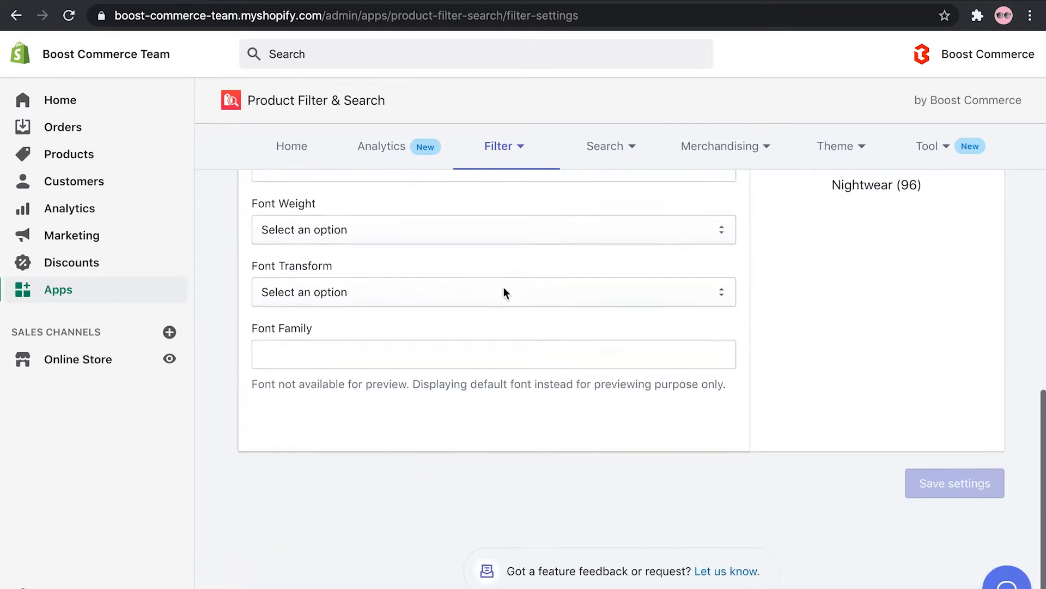
Choose Instant search display from the Search menu, then reopen the menu to review its pages
left_click(606, 147)
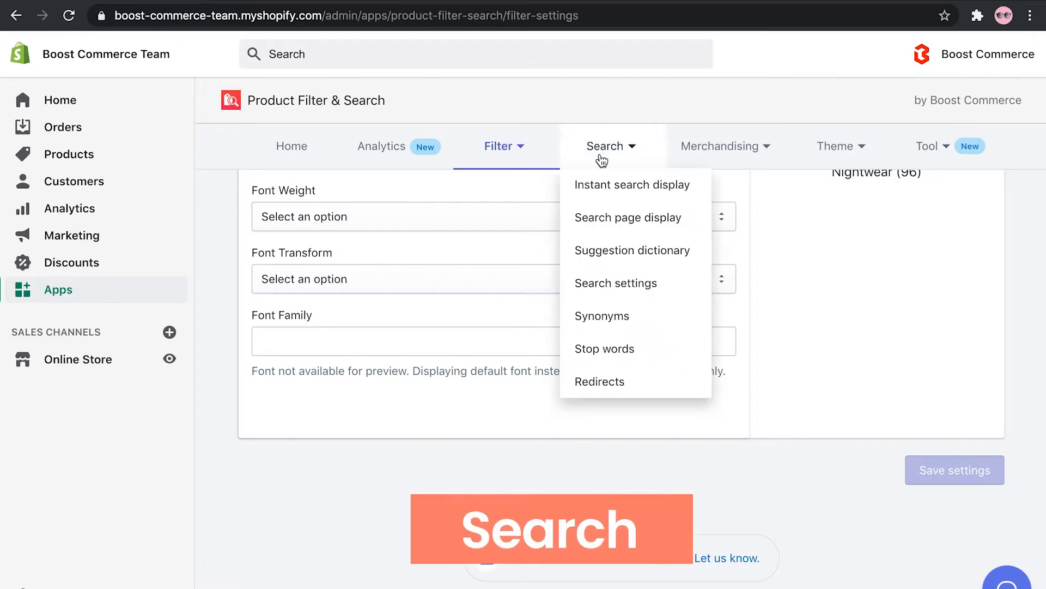
mouse_move(607, 193)
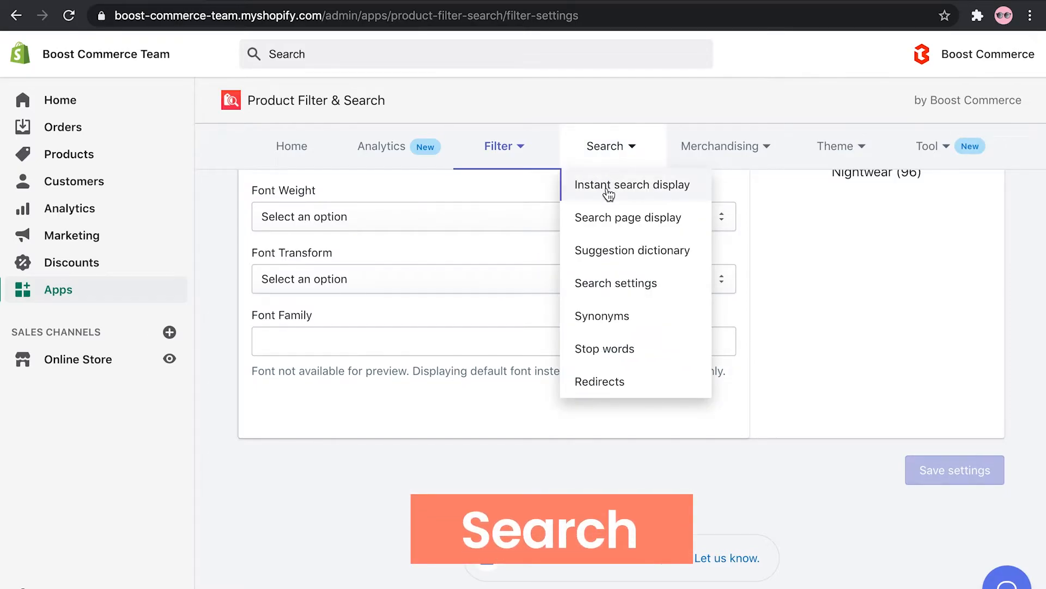
left_click(631, 185)
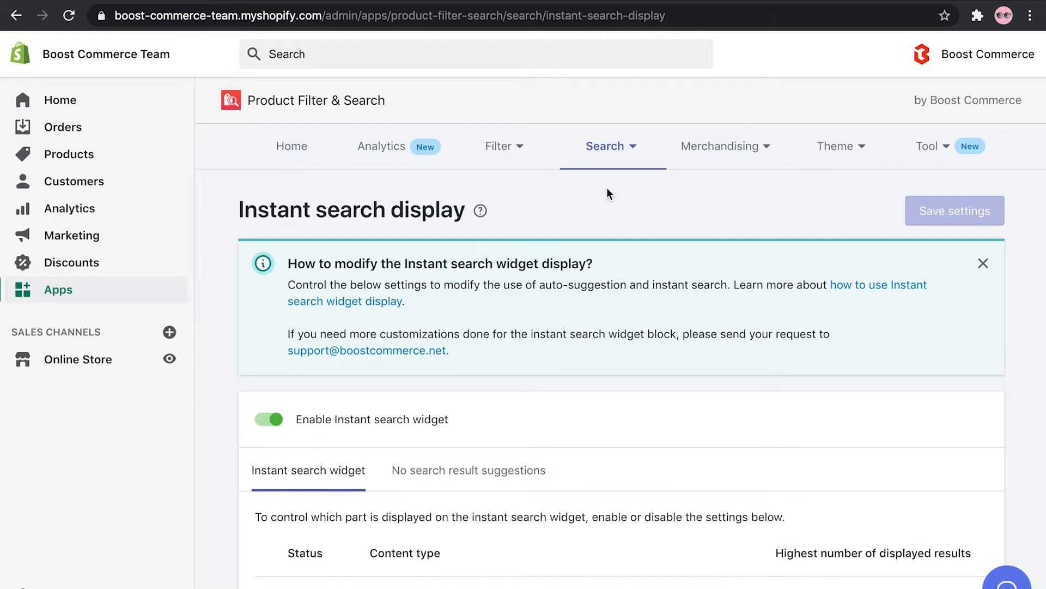
left_click(604, 146)
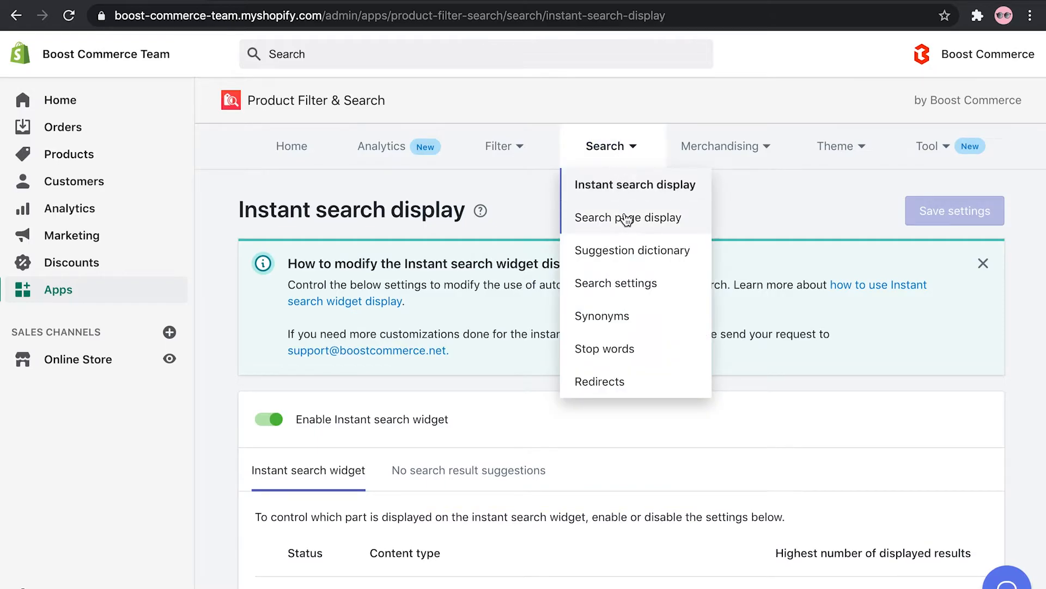
mouse_move(630, 250)
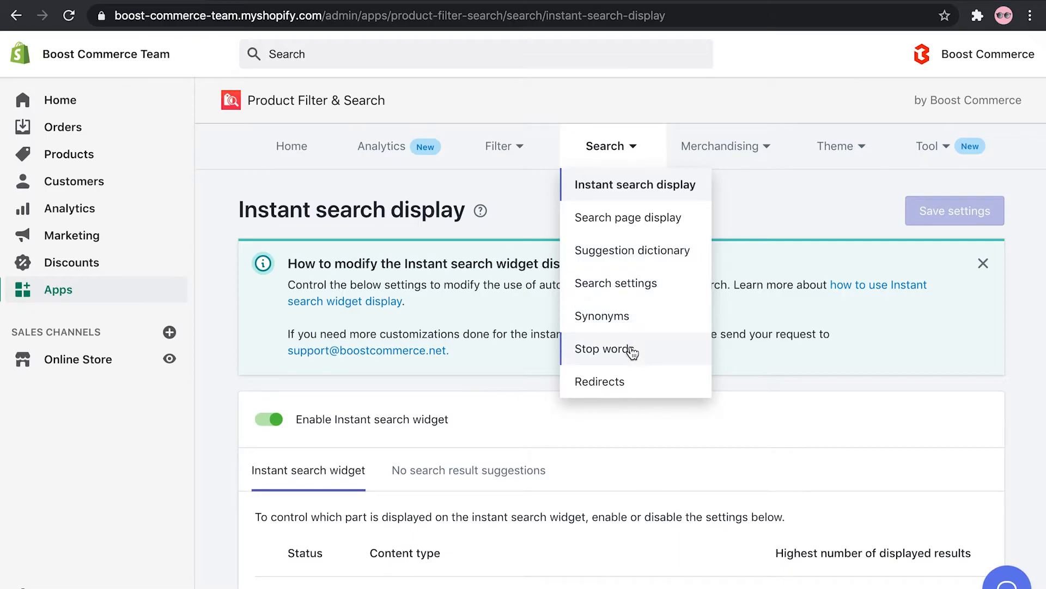
mouse_move(632, 392)
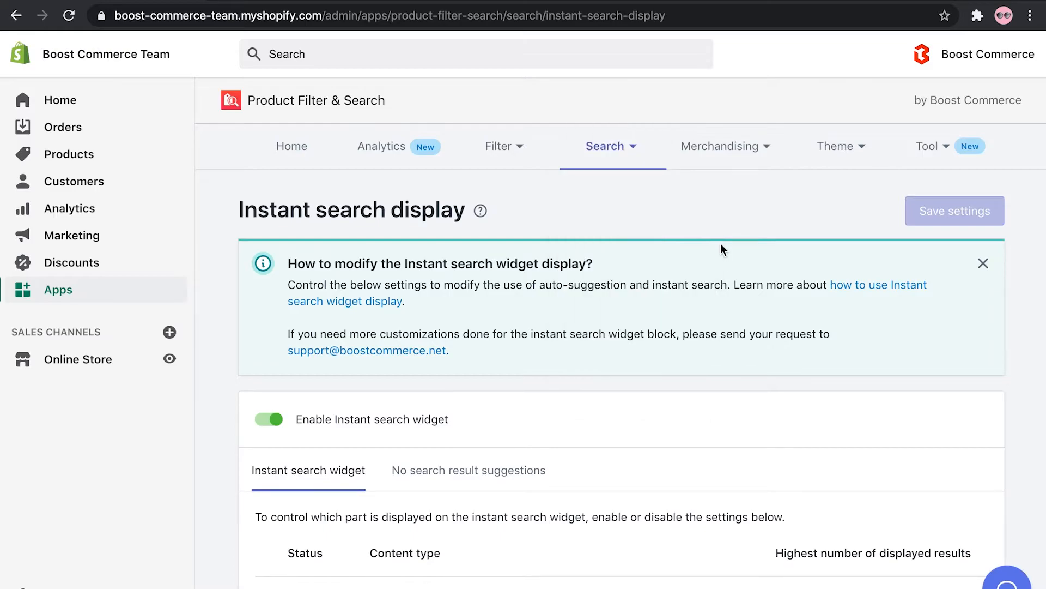
Choose Product ranking from the Merchandising menu
left_click(720, 147)
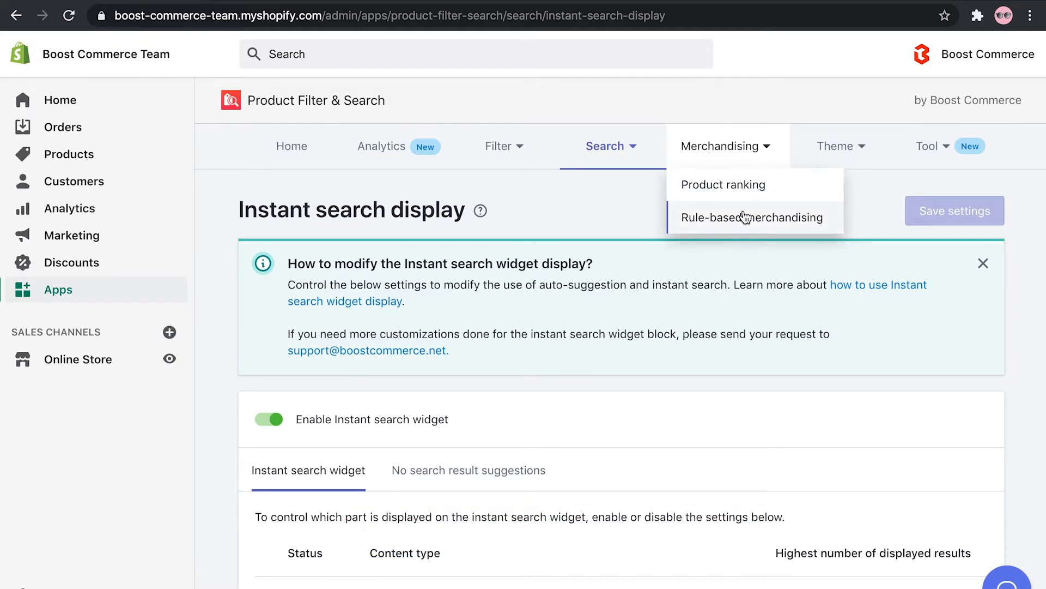
left_click(722, 185)
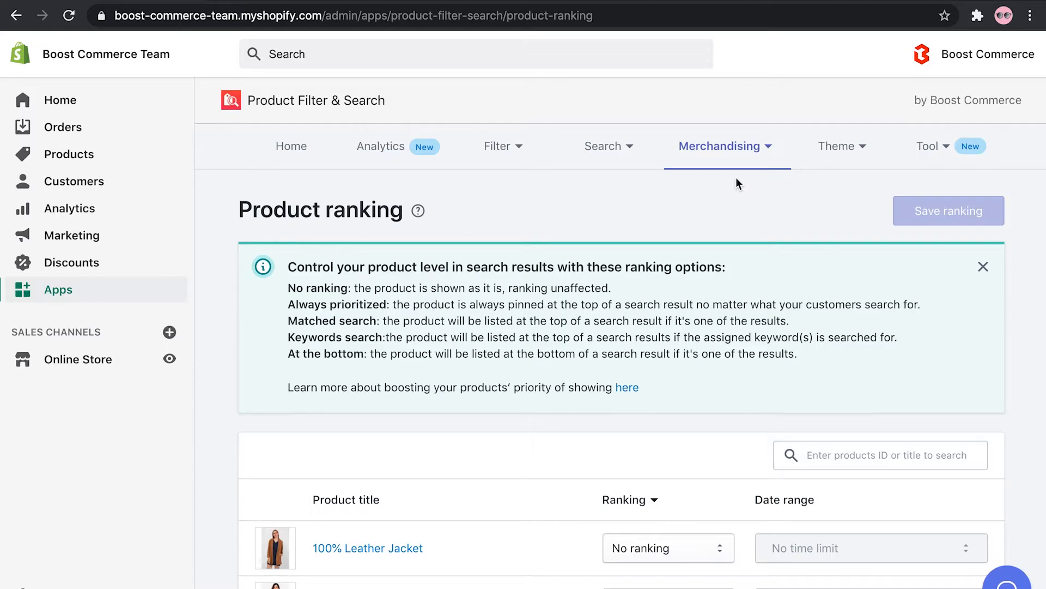
mouse_move(648, 272)
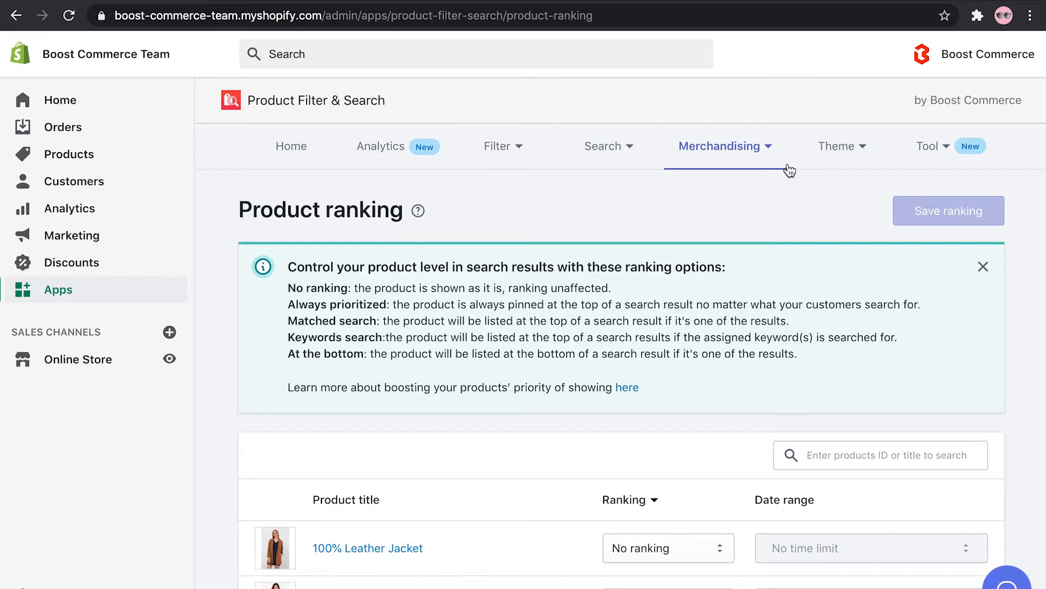
Choose Theme setup from the Theme menu to list the three filter-and-search themes
left_click(835, 145)
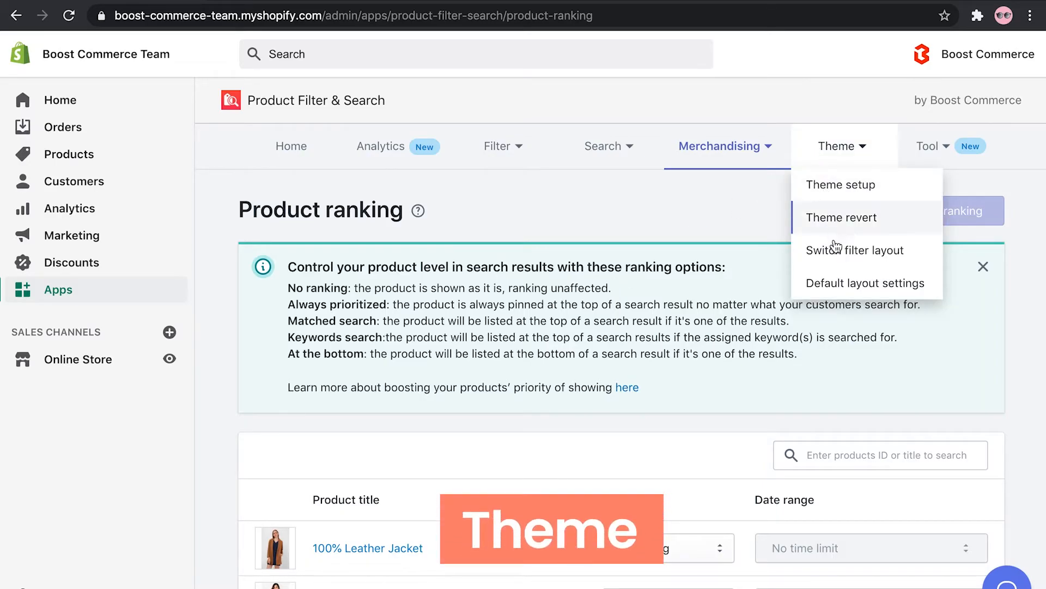
left_click(841, 184)
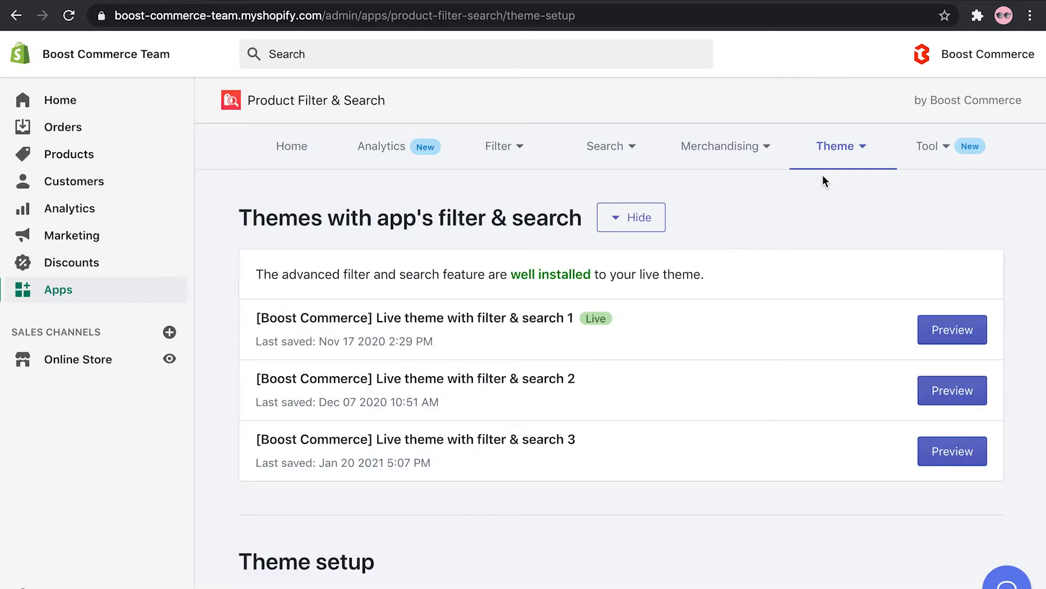
left_click(928, 146)
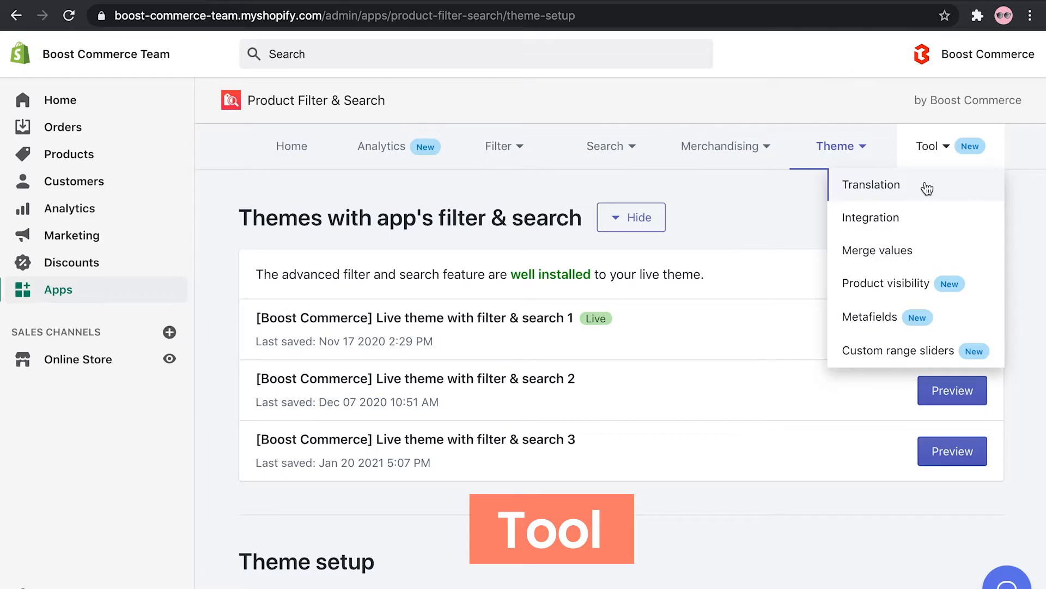
Open Translation from the Tool menu and scroll through its Filter tab label fields
left_click(871, 185)
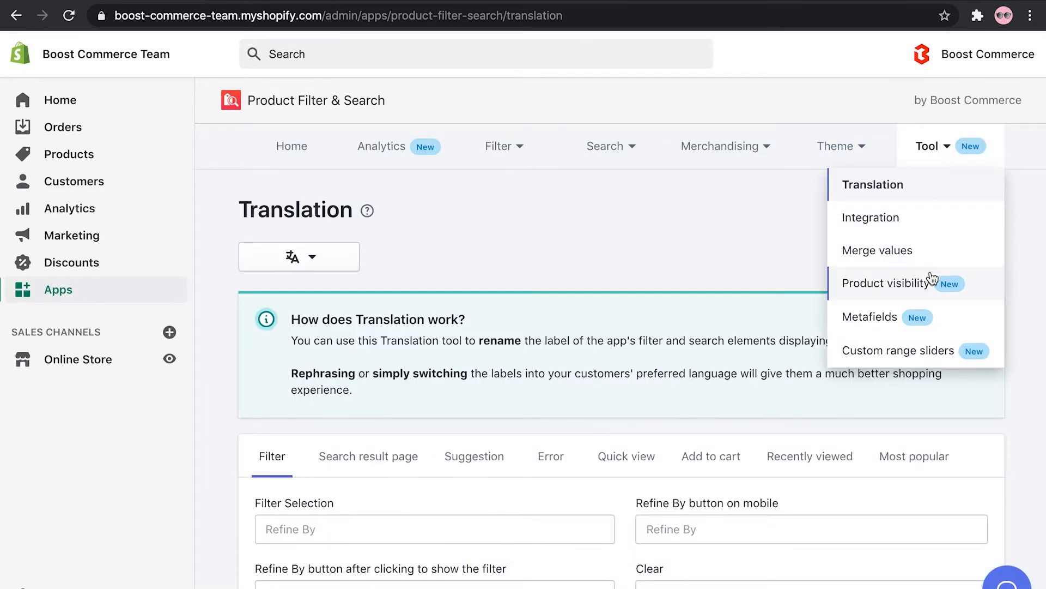
mouse_move(926, 360)
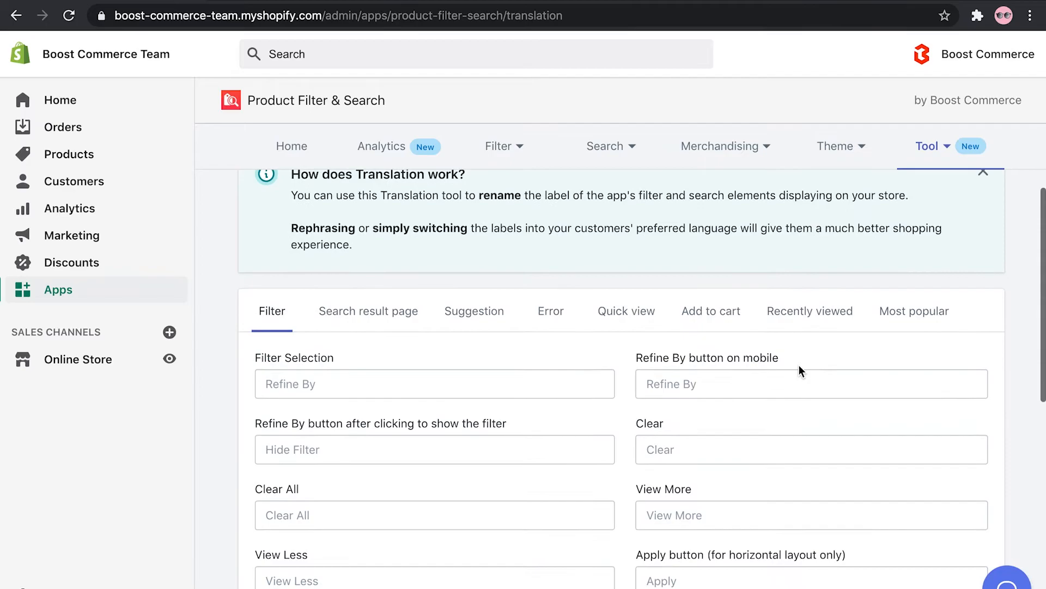
scroll("down", 3)
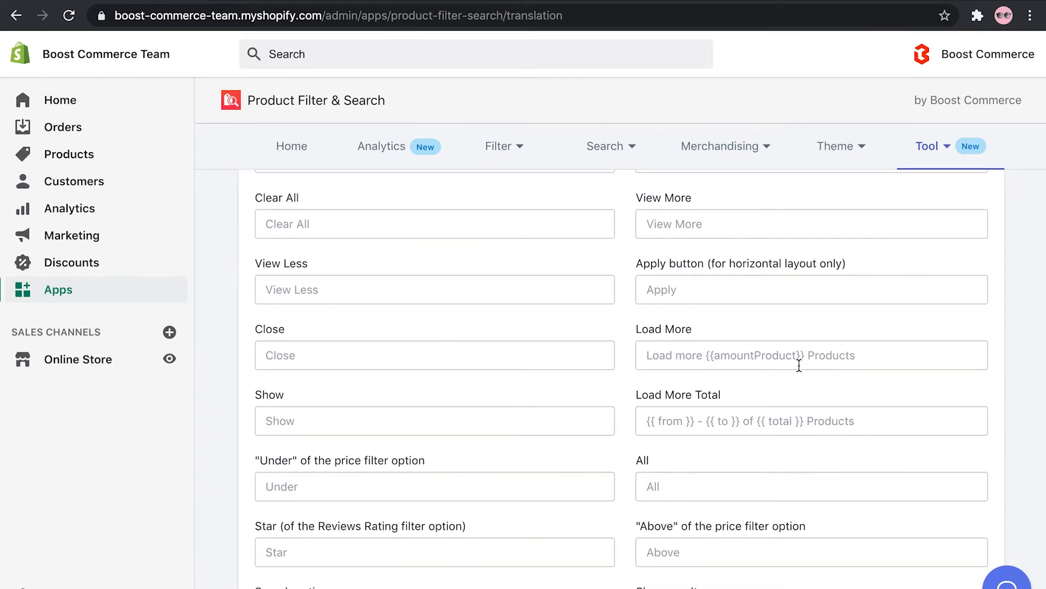
left_click(377, 135)
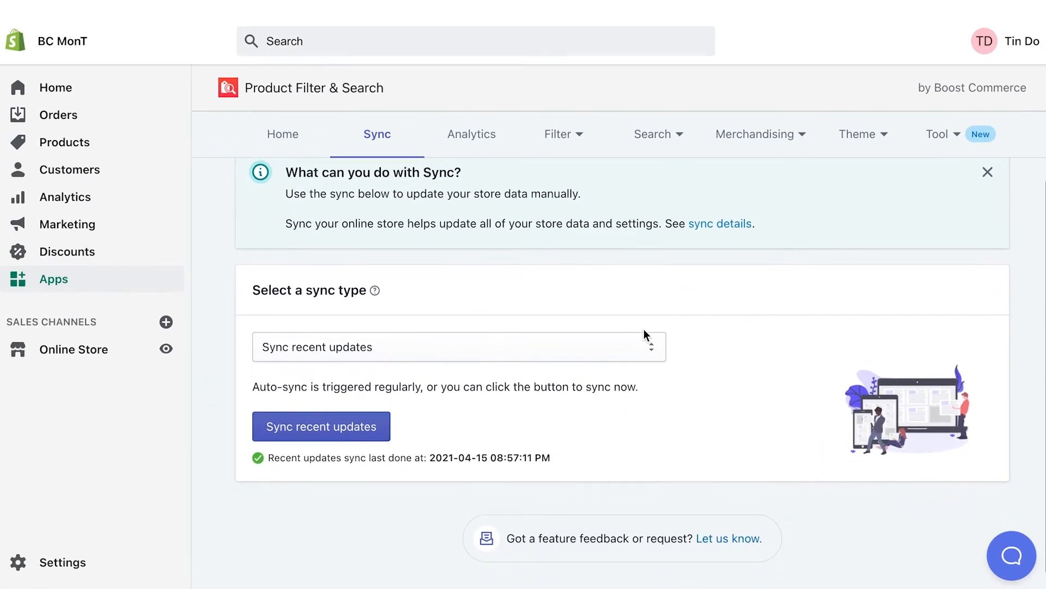
Expand the Select a sync type dropdown showing language, currency and custom layout syncs
left_click(459, 347)
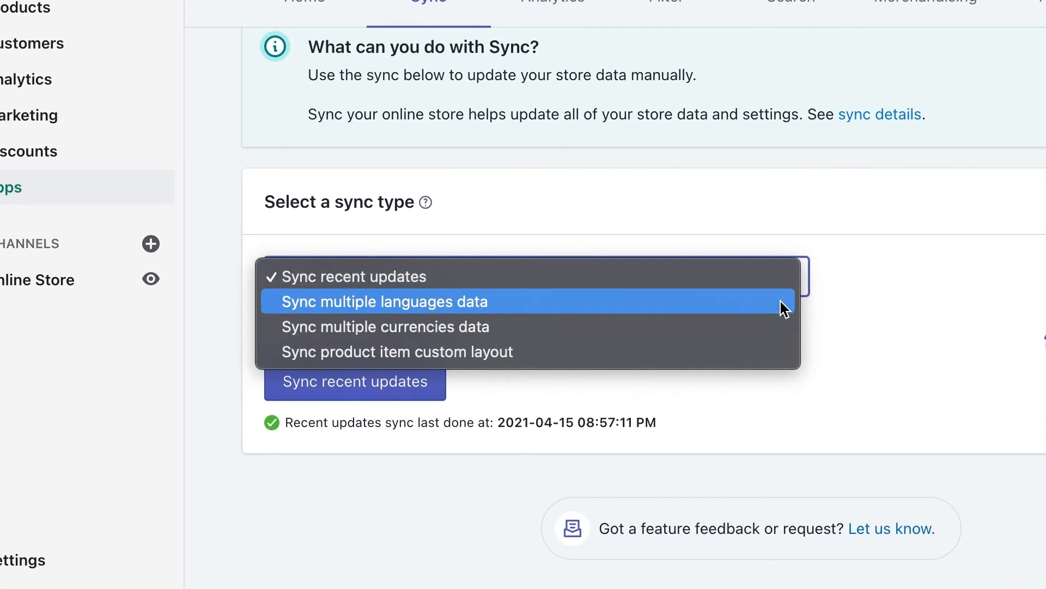